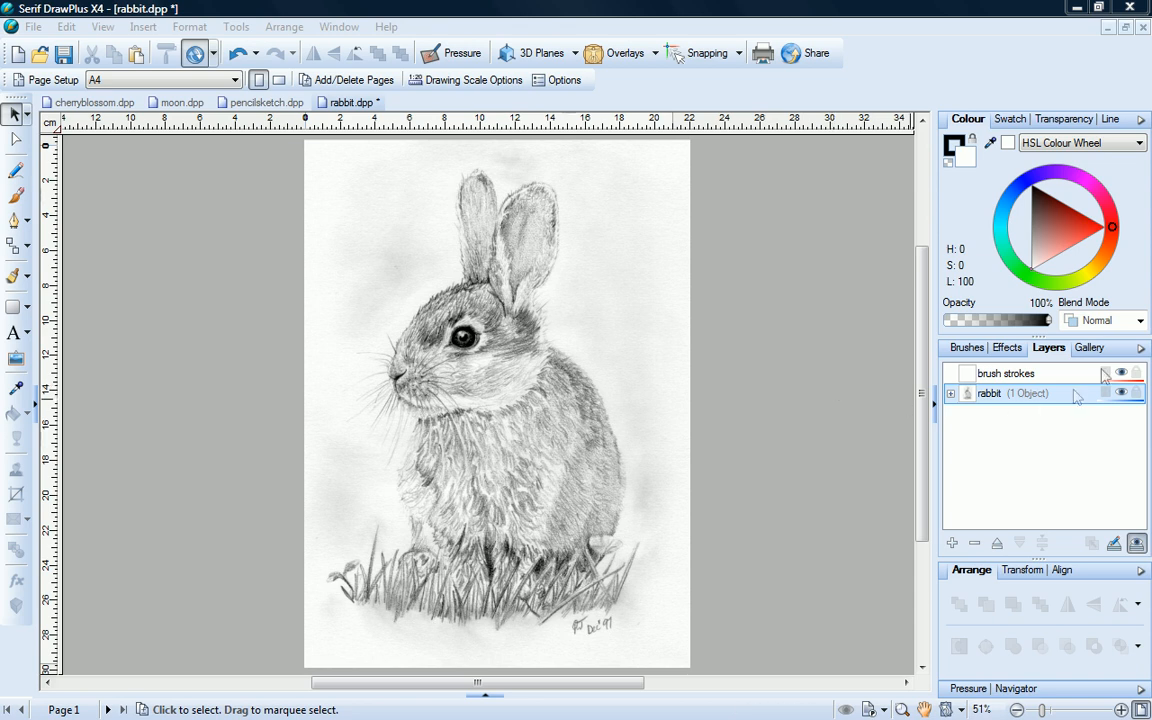
# Make the brush strokes layer active and choose the Paintbrush tool
pyautogui.click(1140, 320)
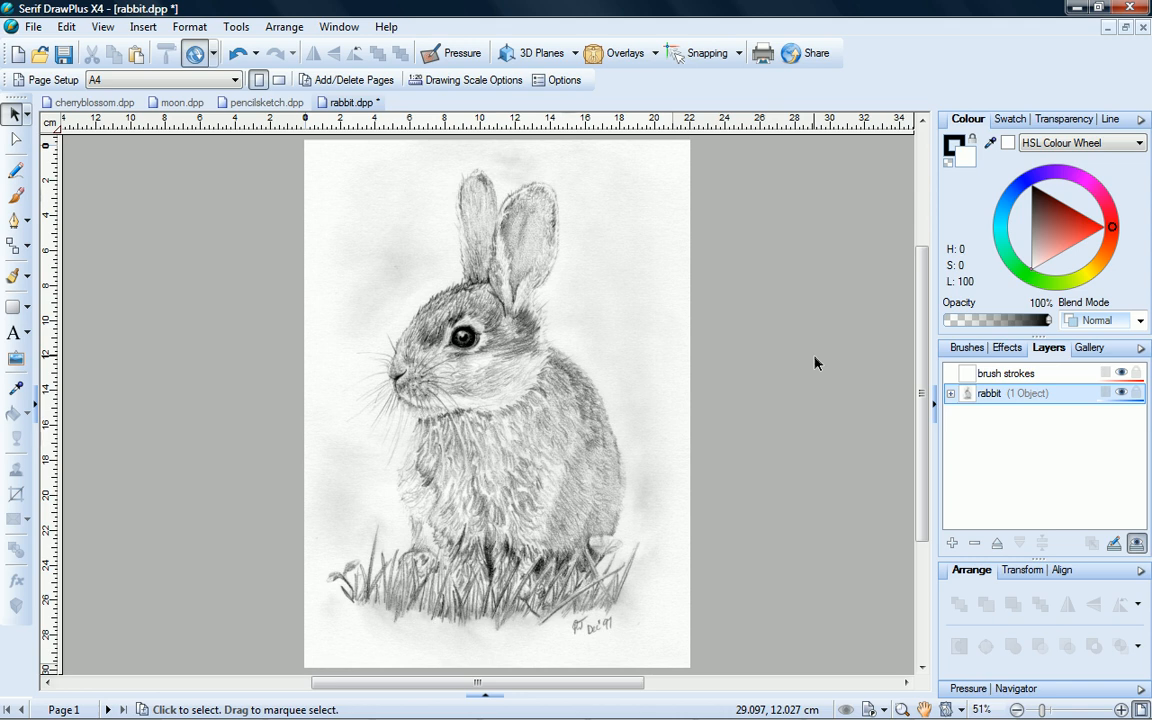
pyautogui.click(1006, 374)
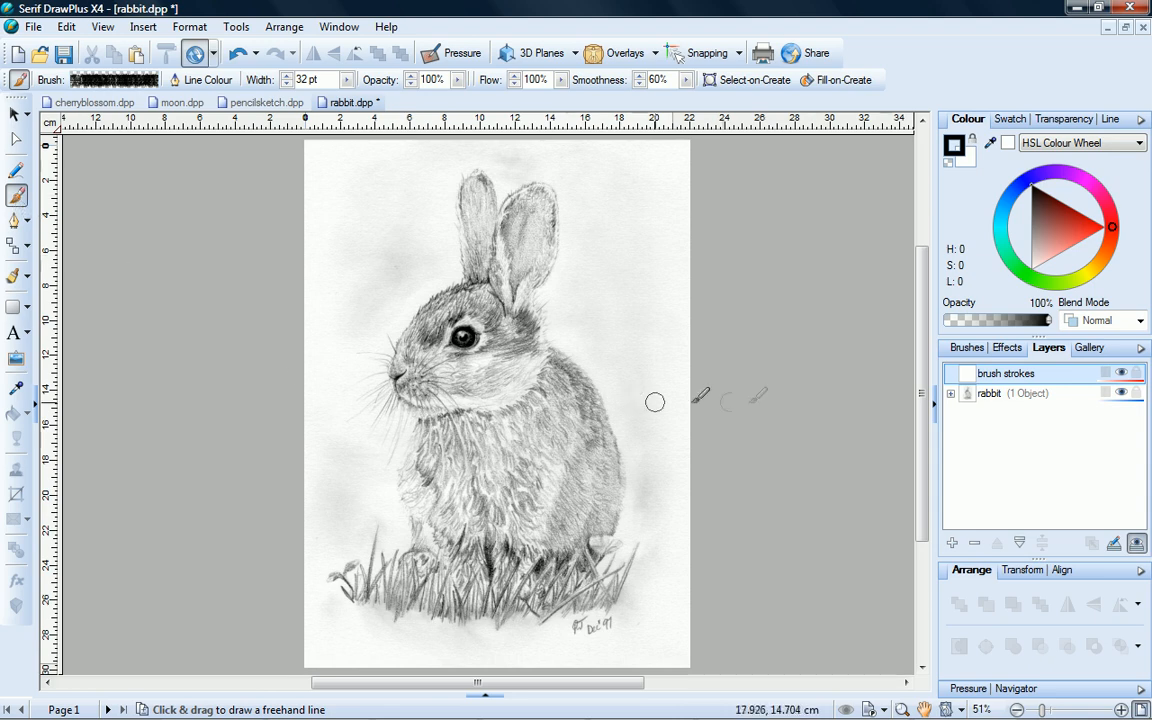
# Choose the Graphic Soft Shading brush at 50 pt dark brown and paint across the rabbit's back
pyautogui.click(970, 348)
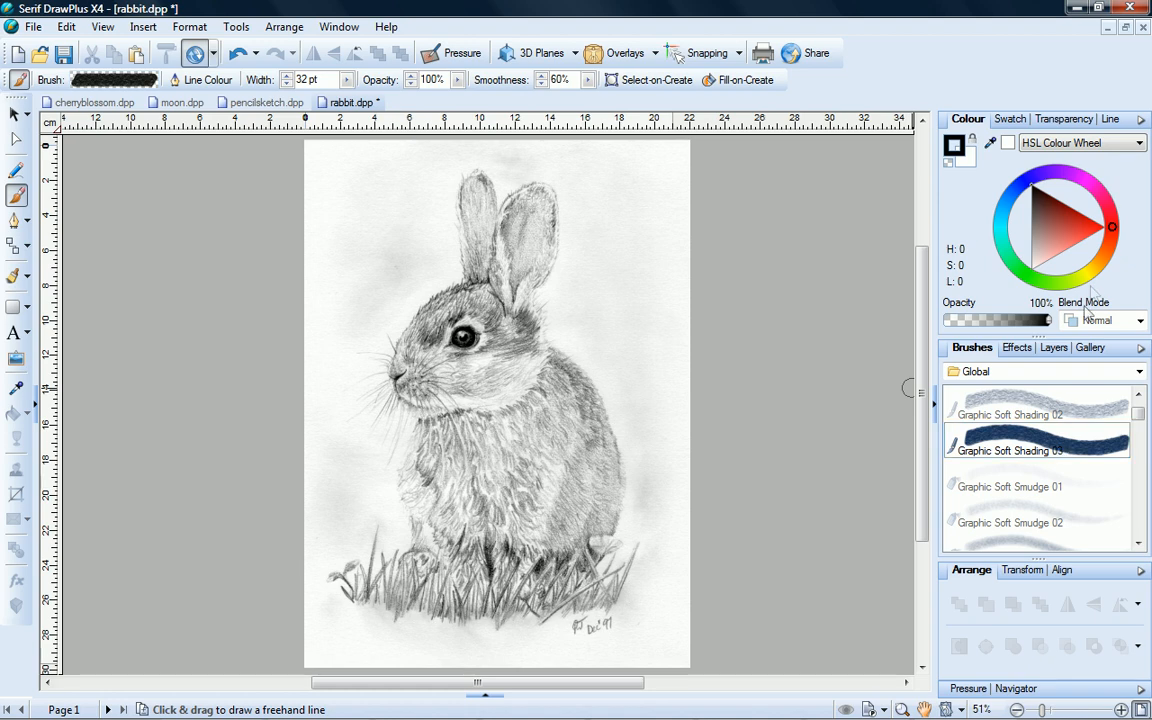
pyautogui.click(1100, 264)
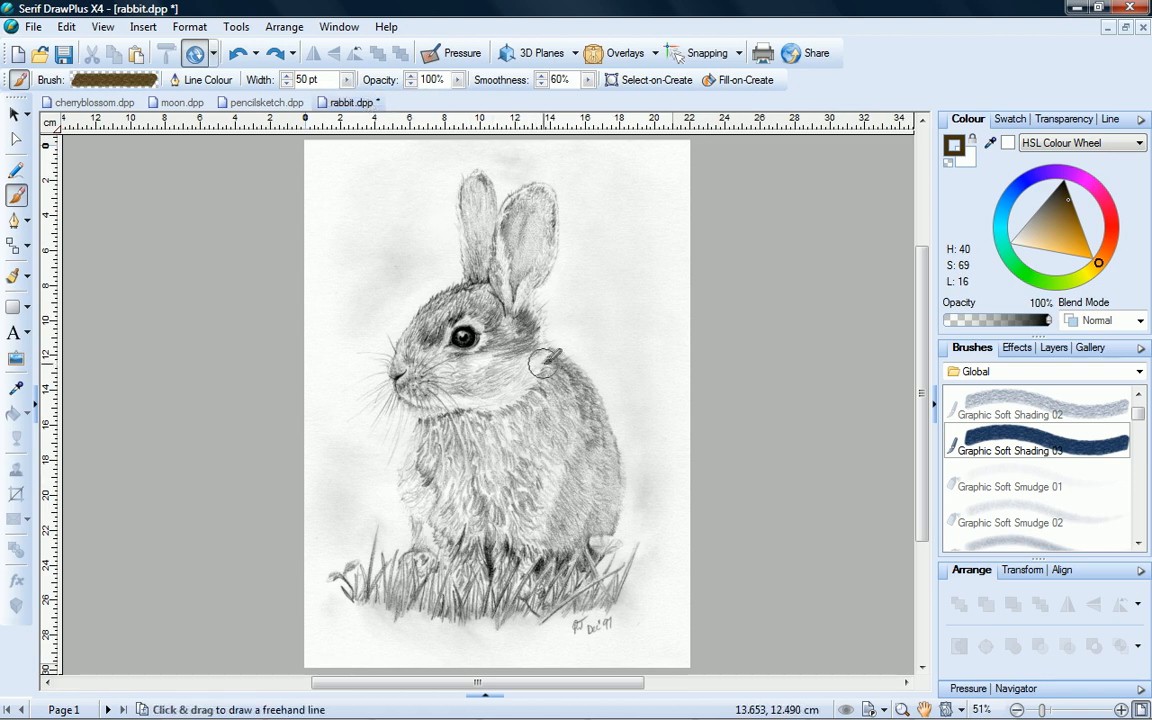
pyautogui.moveTo(570, 350); pyautogui.dragTo(616, 516)
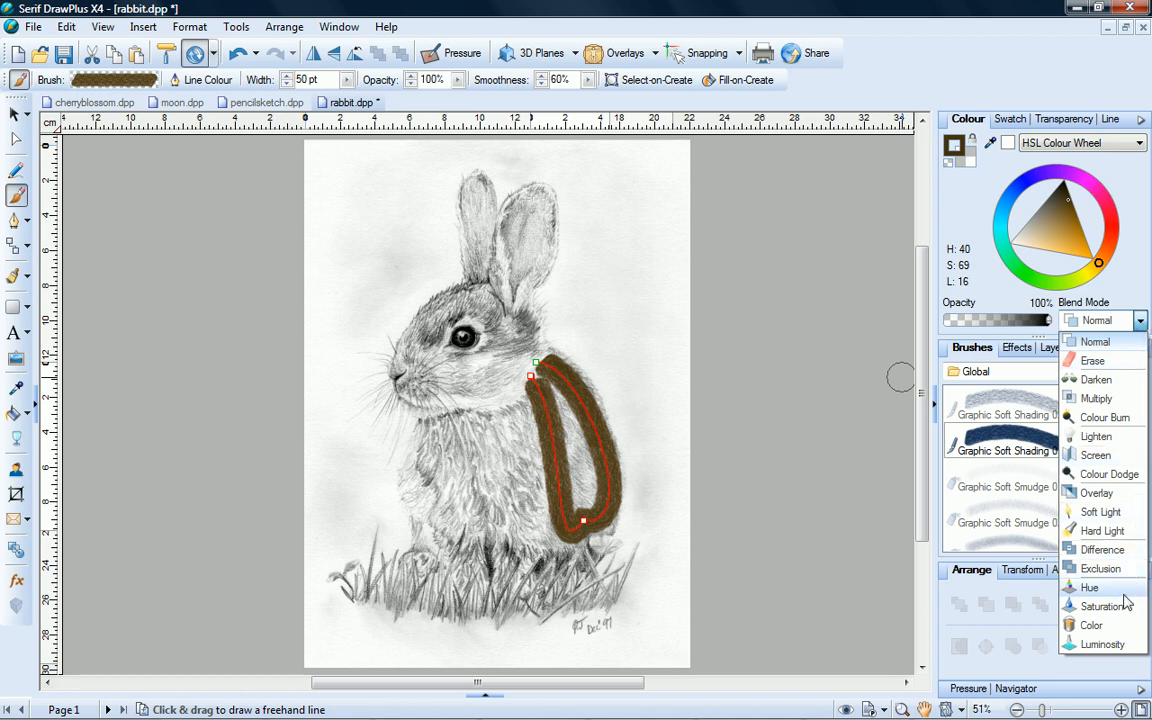
# Set the strokes to Color blend mode and paint more brown tint over the rabbit's body
pyautogui.click(1088, 624)
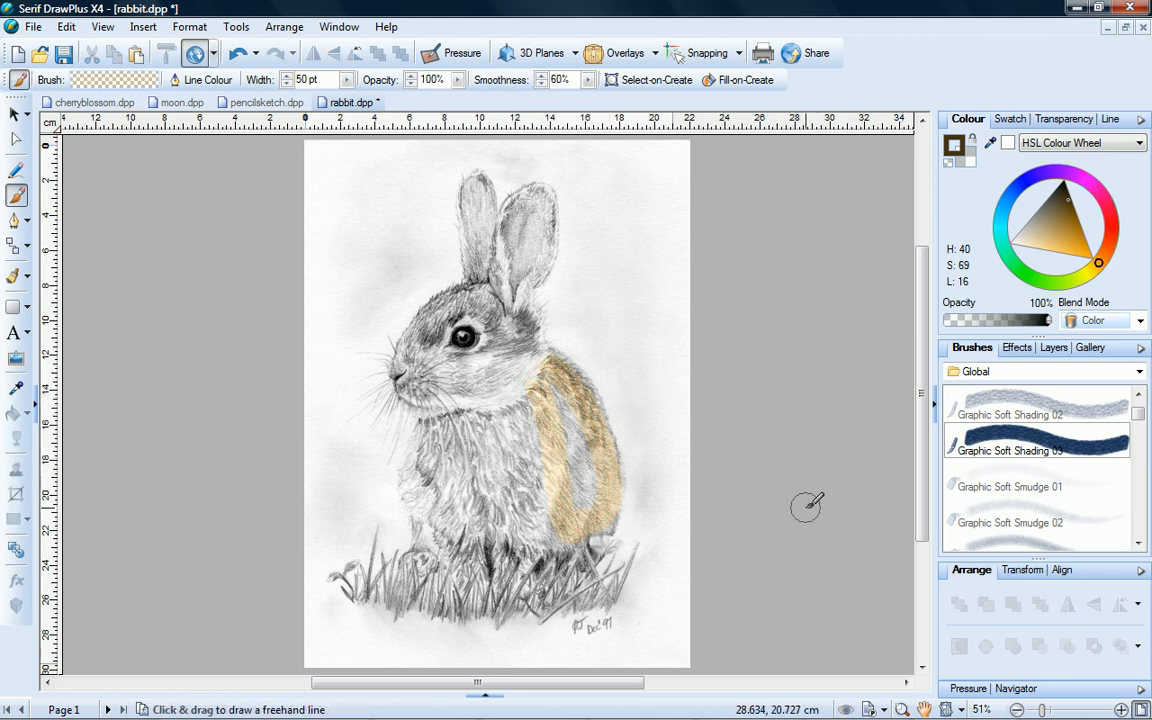
pyautogui.moveTo(576, 390); pyautogui.dragTo(584, 480)
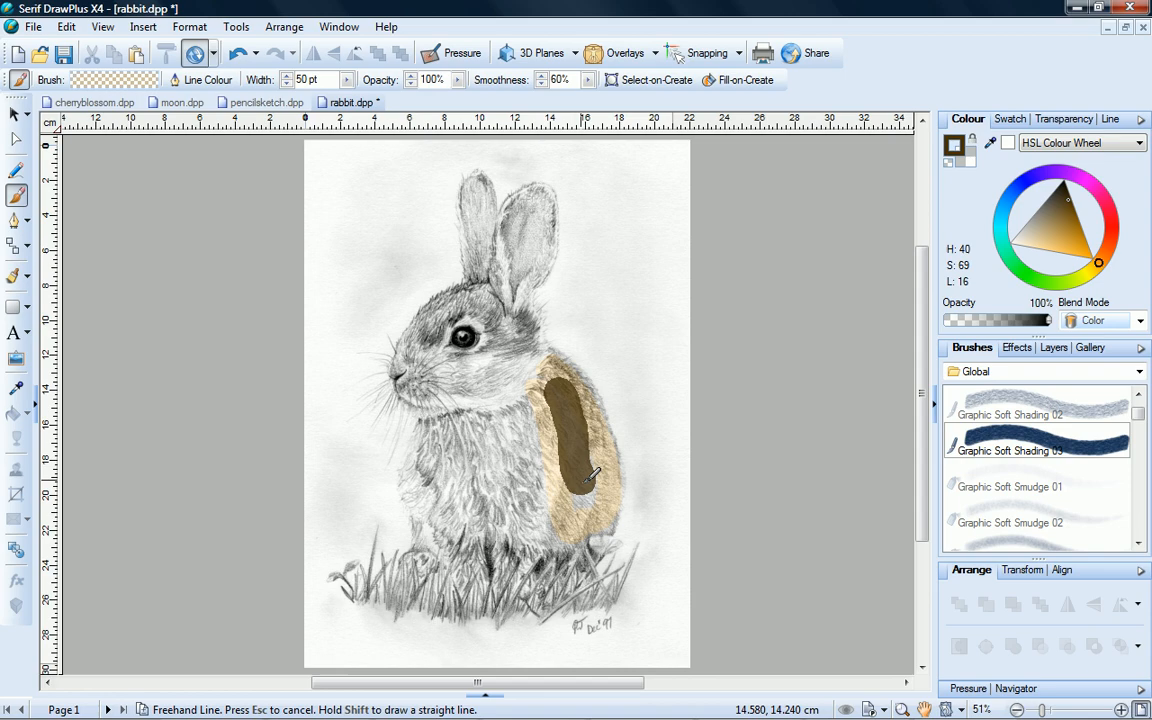
pyautogui.moveTo(580, 470); pyautogui.dragTo(540, 400)
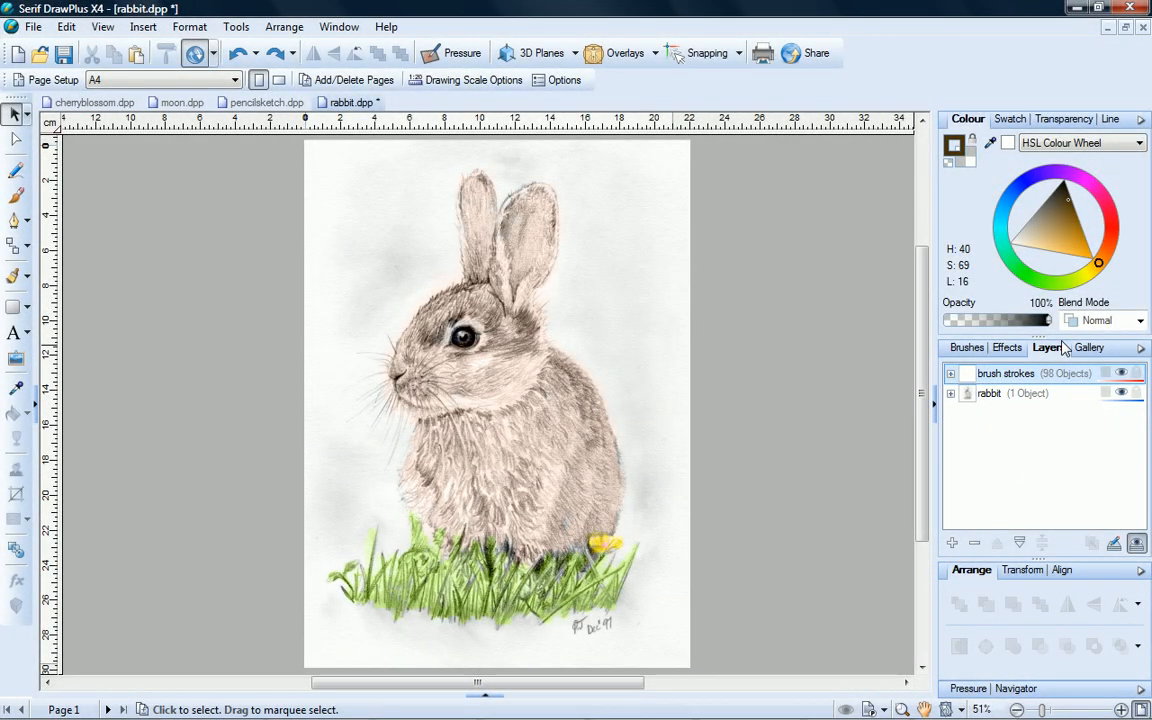
pyautogui.moveTo(1050, 348)
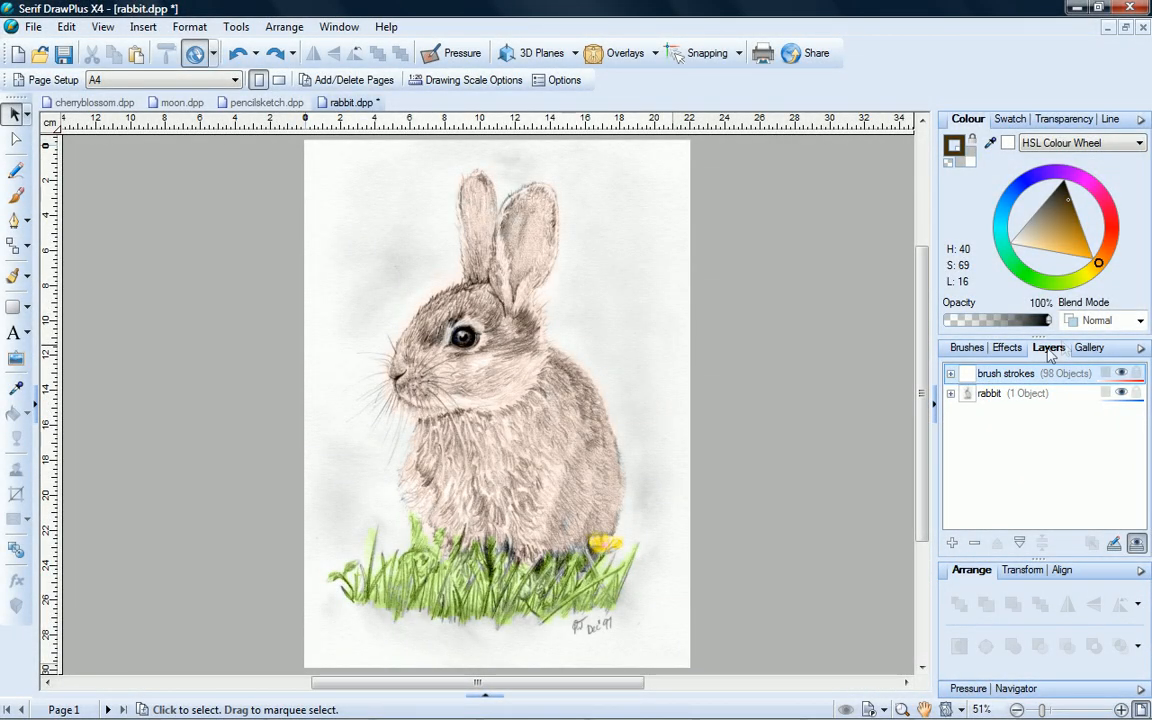
# Switch to the moon.dpp document with the desert rock photo
pyautogui.click(176, 108)
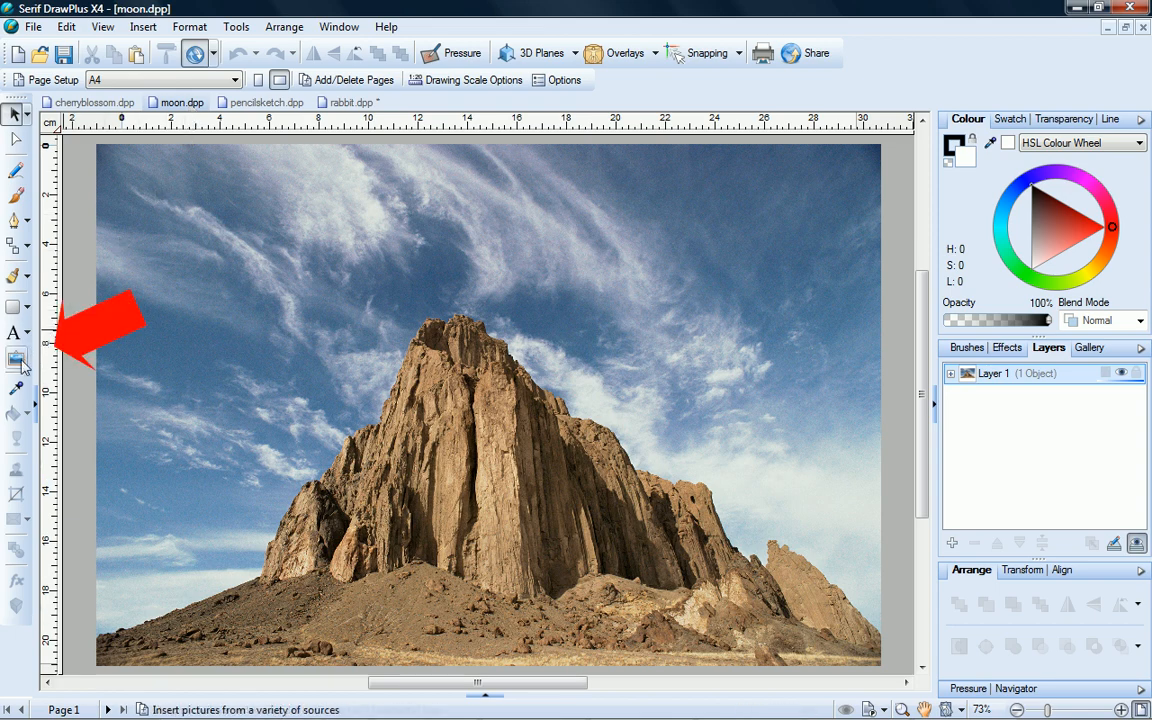
# Insert the moon picture, set it to Screen blend and move it over the rock peak
pyautogui.click(16, 360)
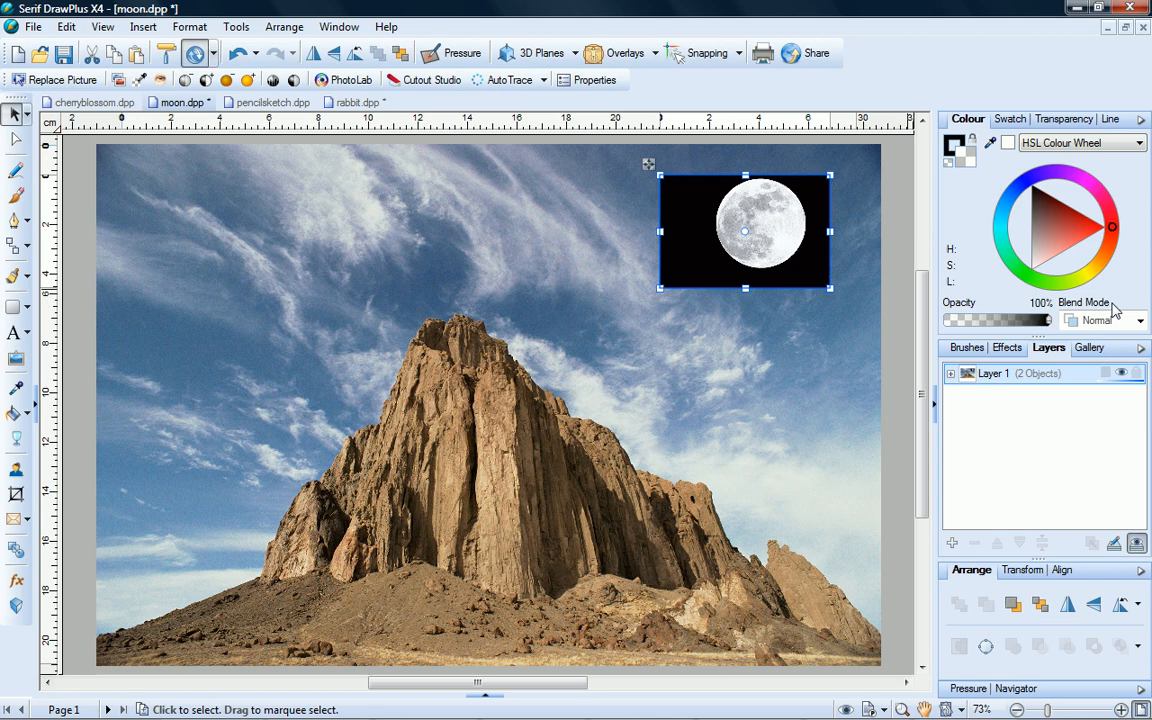
pyautogui.click(1140, 320)
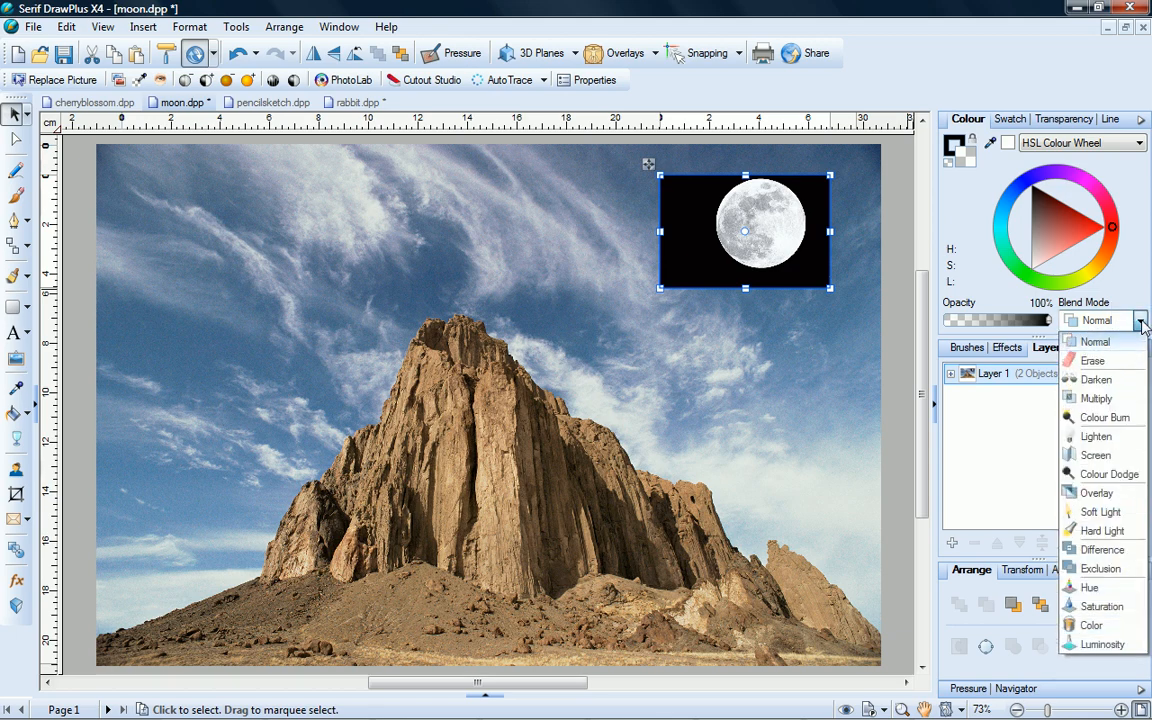
pyautogui.click(1096, 456)
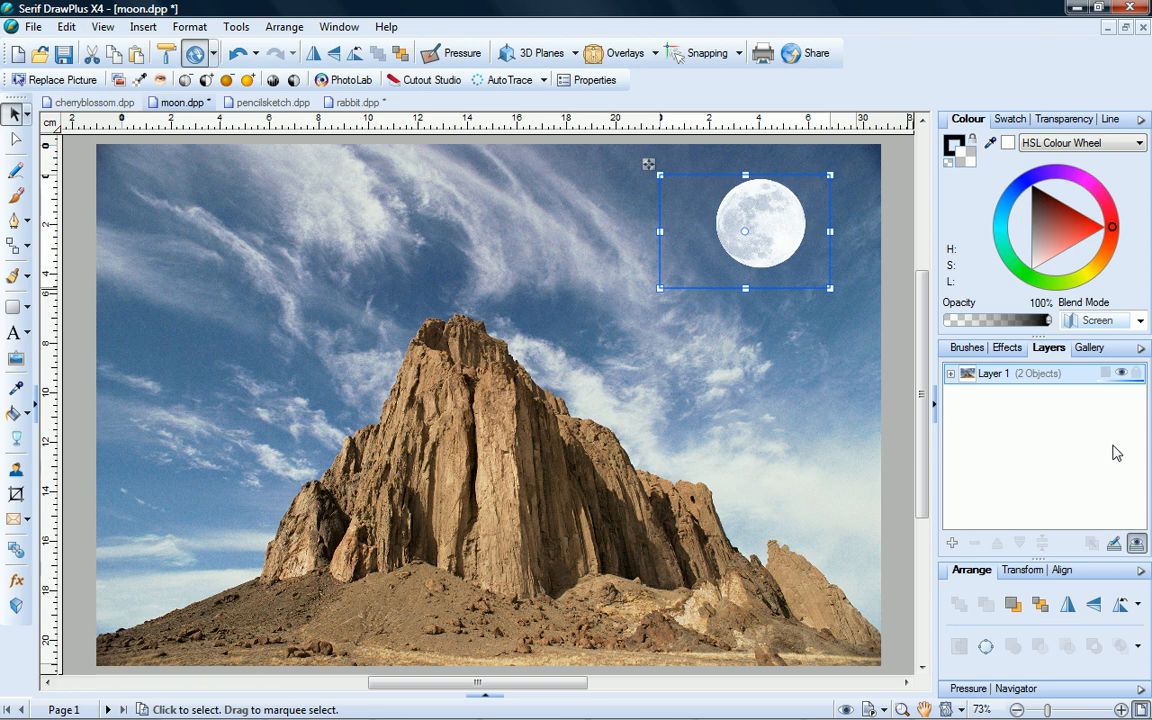
pyautogui.moveTo(744, 232); pyautogui.dragTo(530, 420)
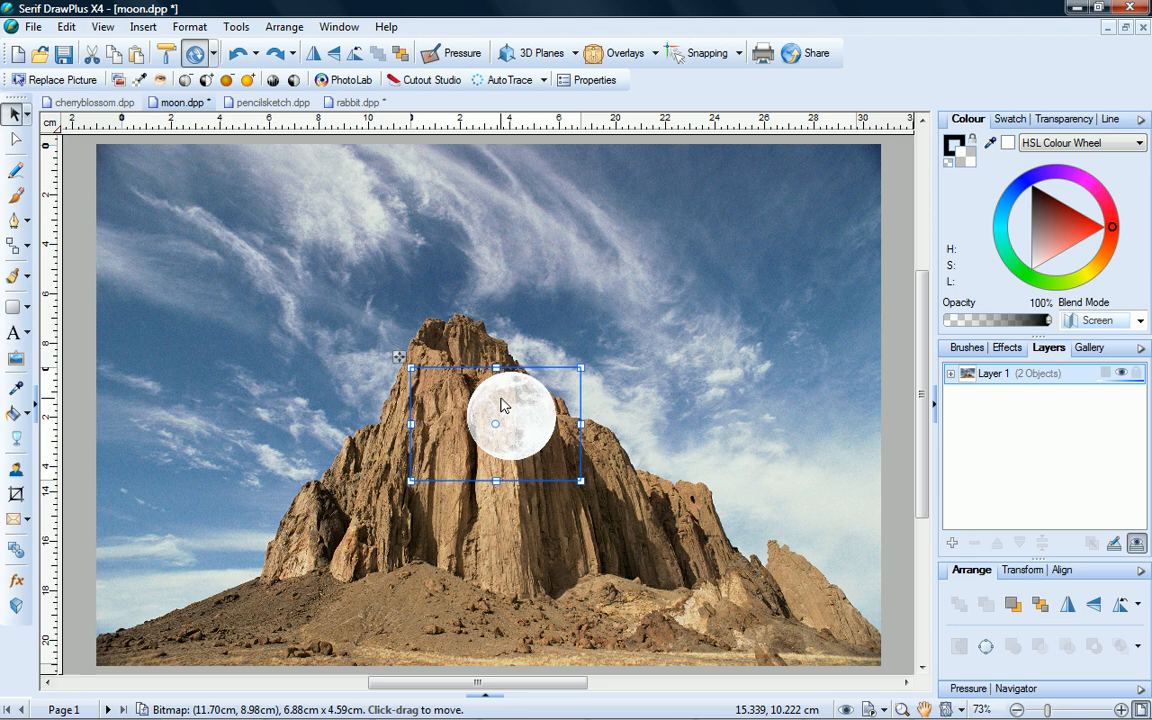
# Return the moon to Normal blend mode to compare the black background
pyautogui.click(1140, 320)
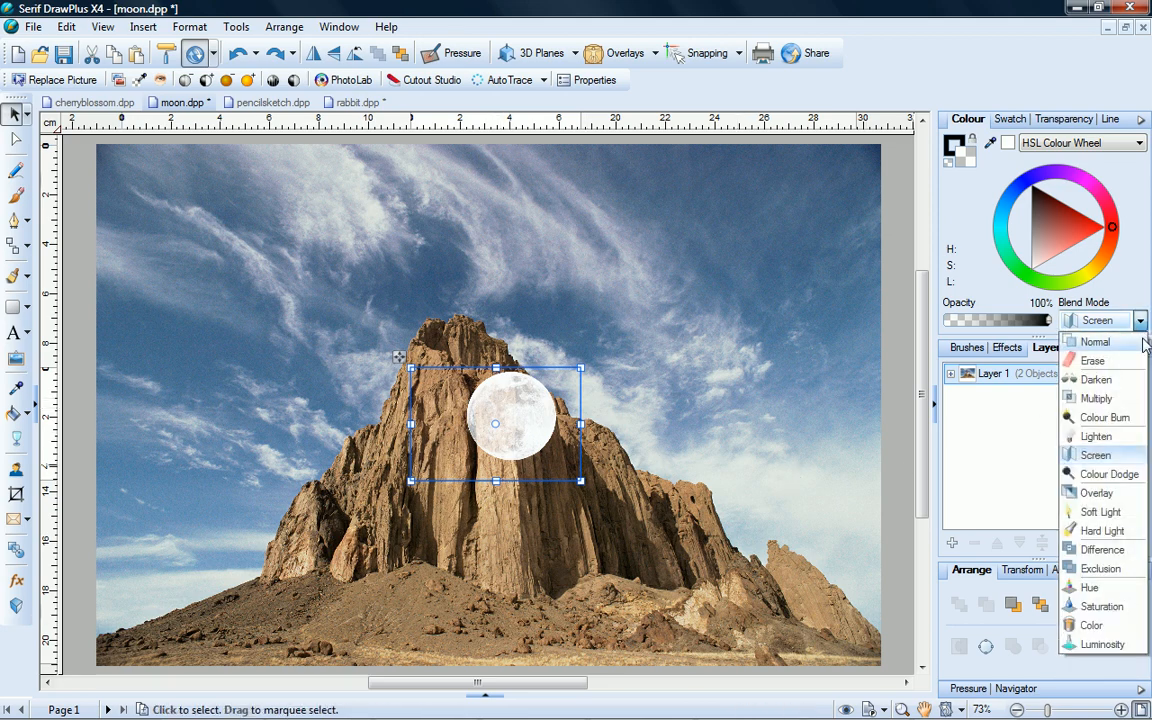
pyautogui.click(1094, 340)
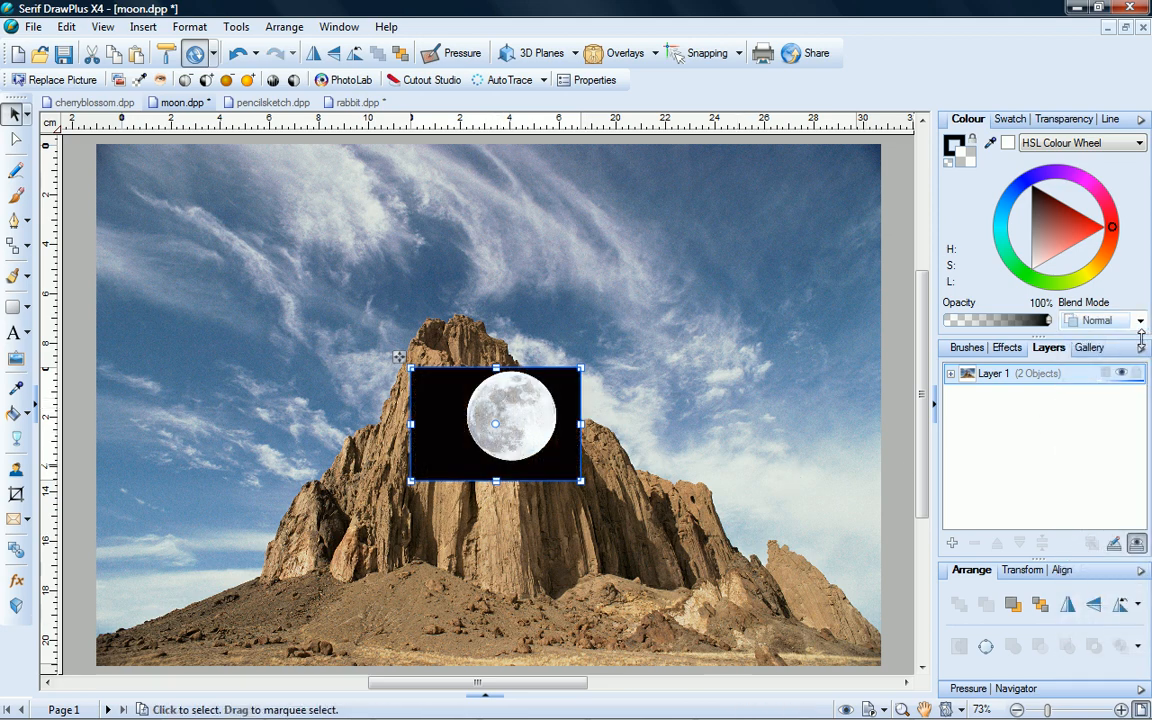
pyautogui.moveTo(490, 422)
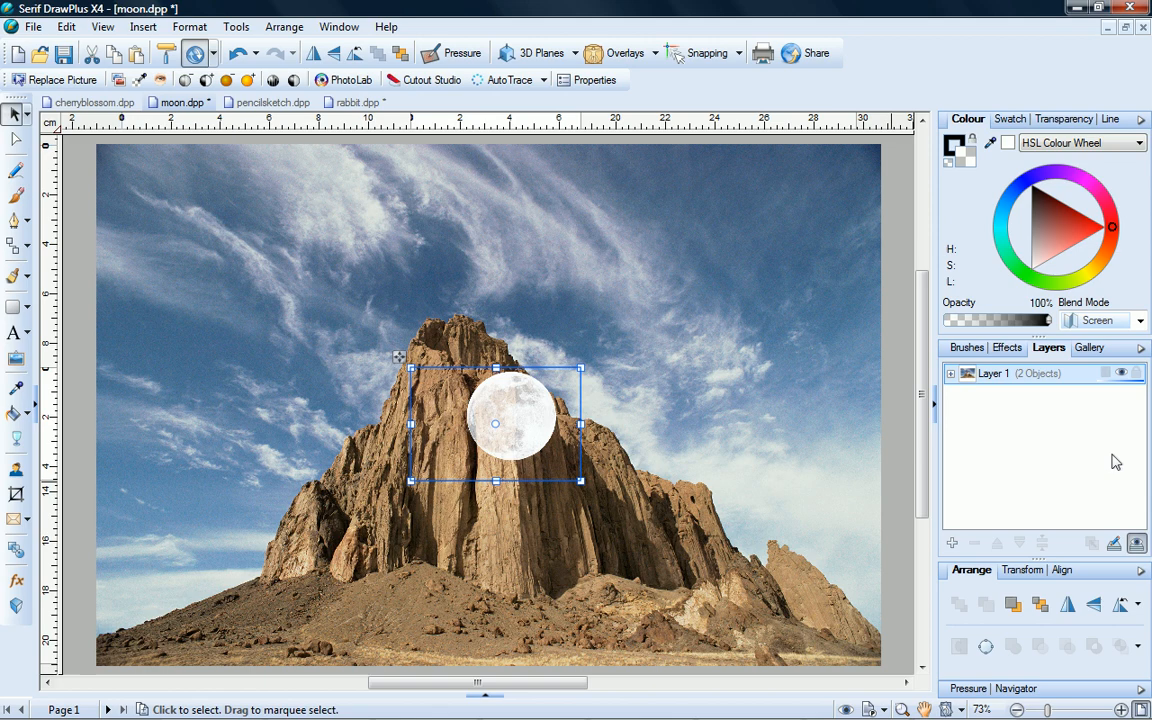
# Move the moon to the upper right sky and set its opacity to about 53%
pyautogui.moveTo(496, 424); pyautogui.dragTo(772, 224)
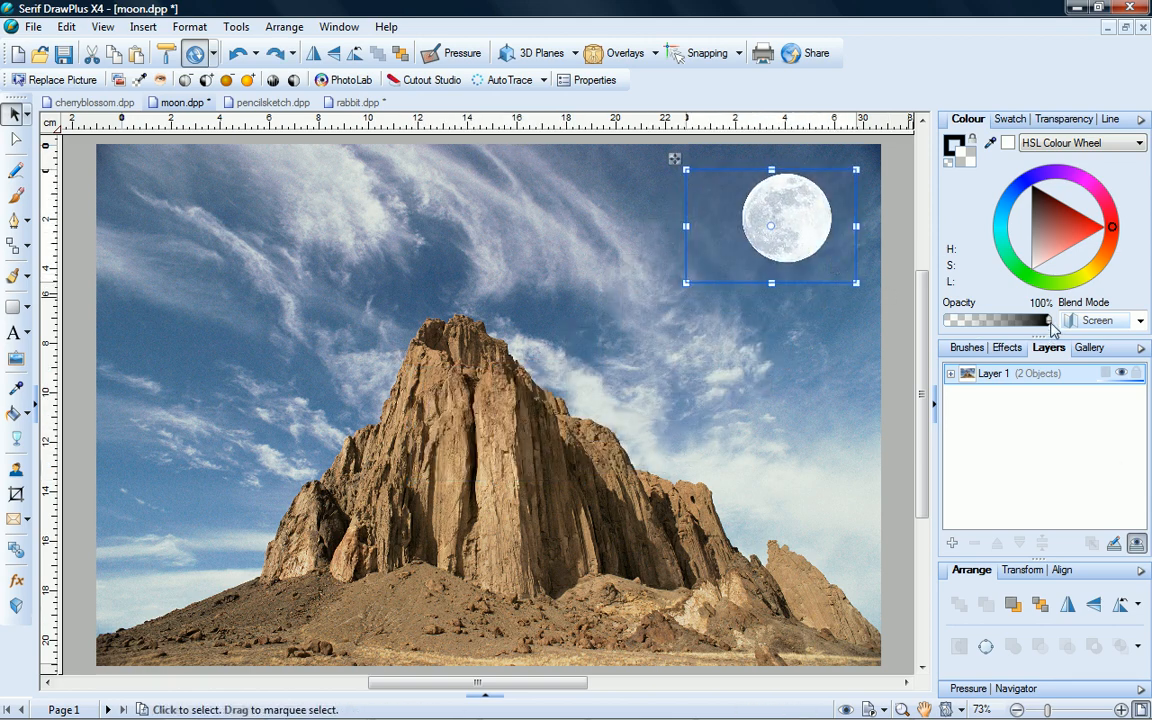
pyautogui.moveTo(1050, 320); pyautogui.dragTo(970, 320)
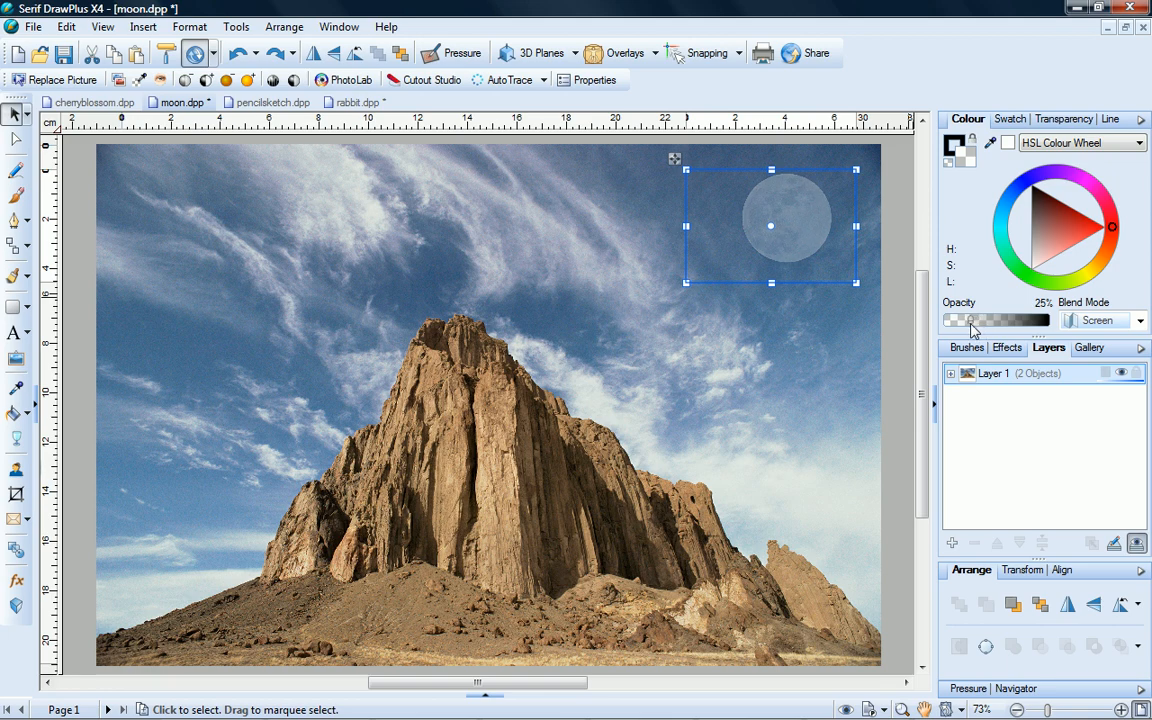
pyautogui.moveTo(970, 320); pyautogui.dragTo(1020, 320)
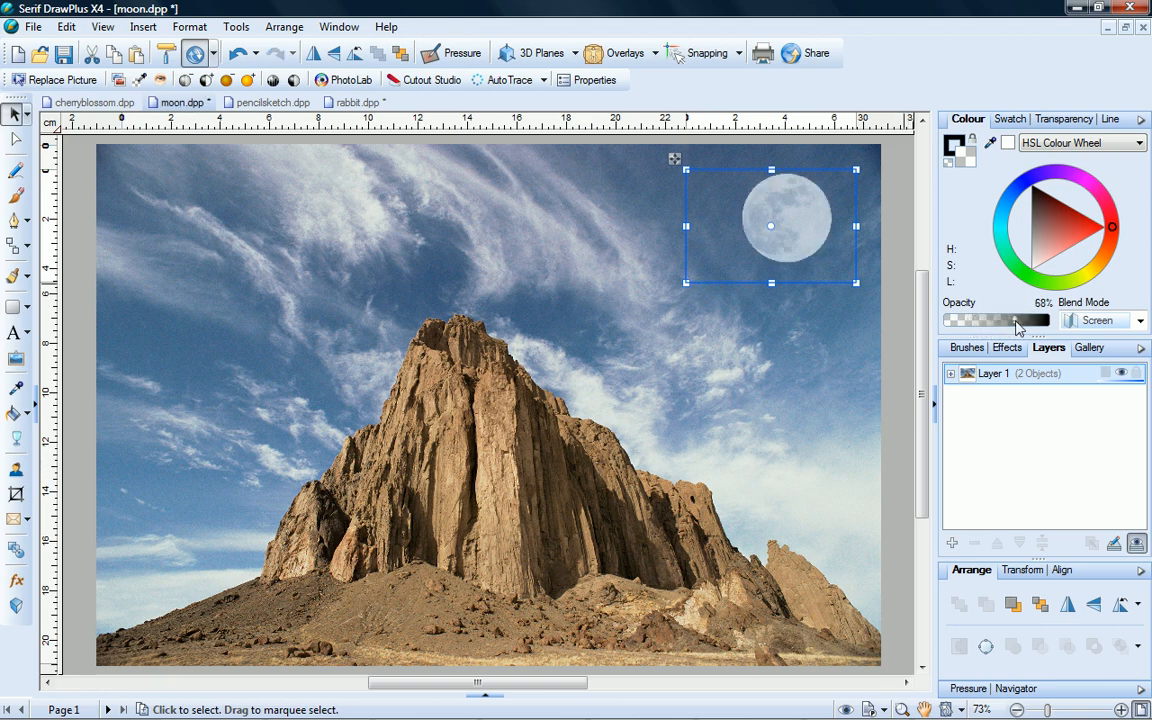
pyautogui.moveTo(1018, 320); pyautogui.dragTo(1044, 320)
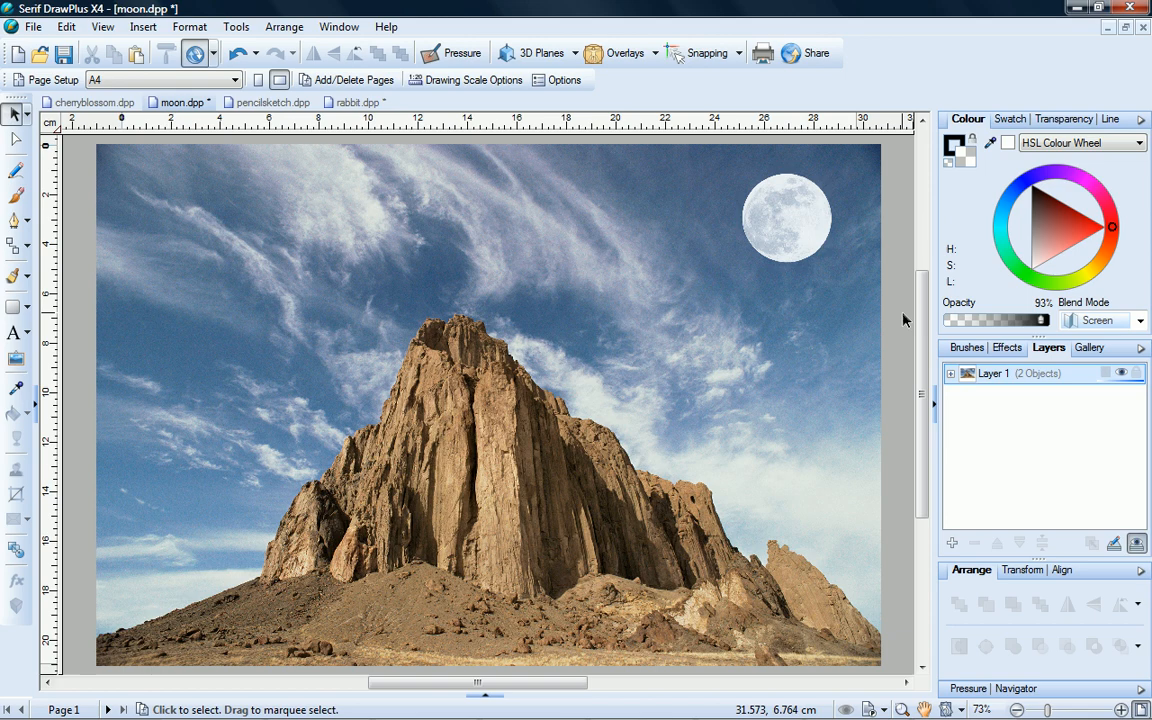
pyautogui.click(96, 102)
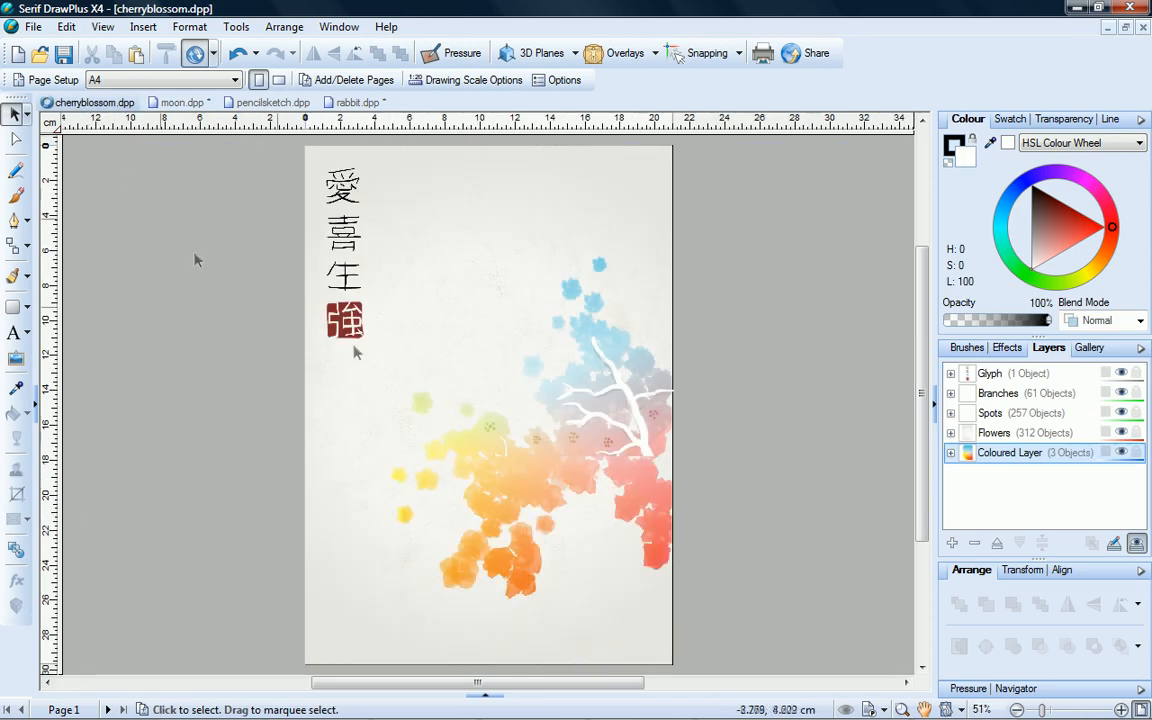
# Hide the calligraphy glyph, select all flower shapes and set them to Erase blend mode
pyautogui.click(1120, 394)
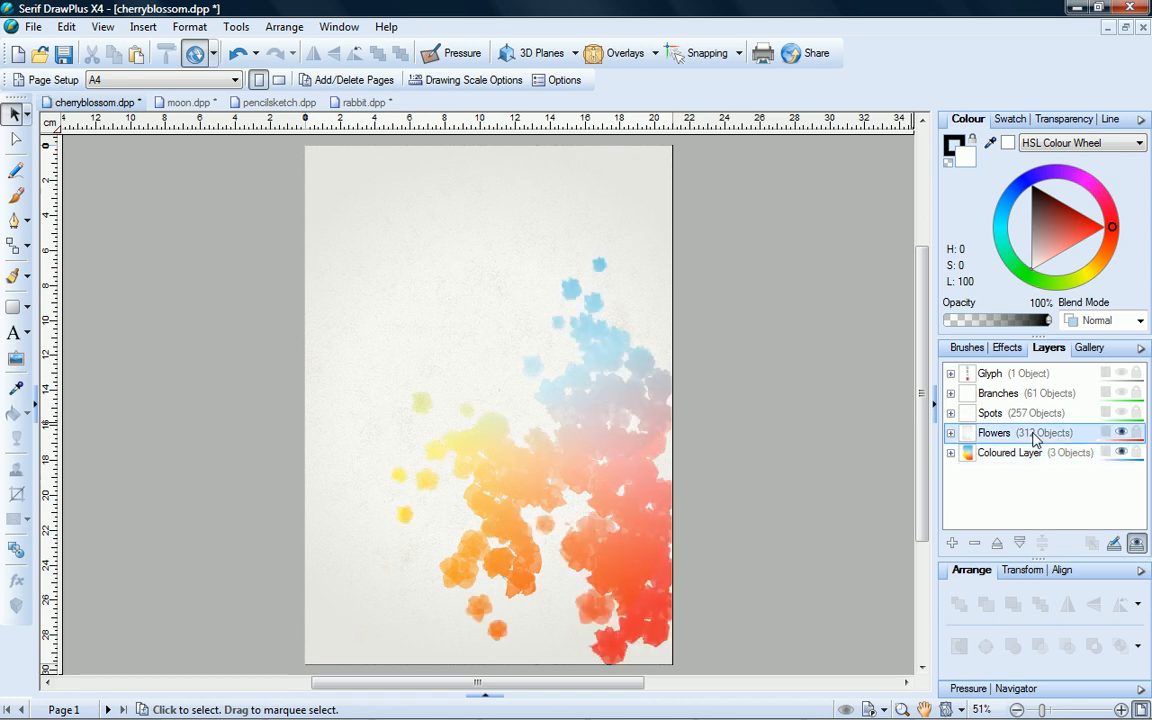
pyautogui.moveTo(280, 204); pyautogui.dragTo(716, 540)
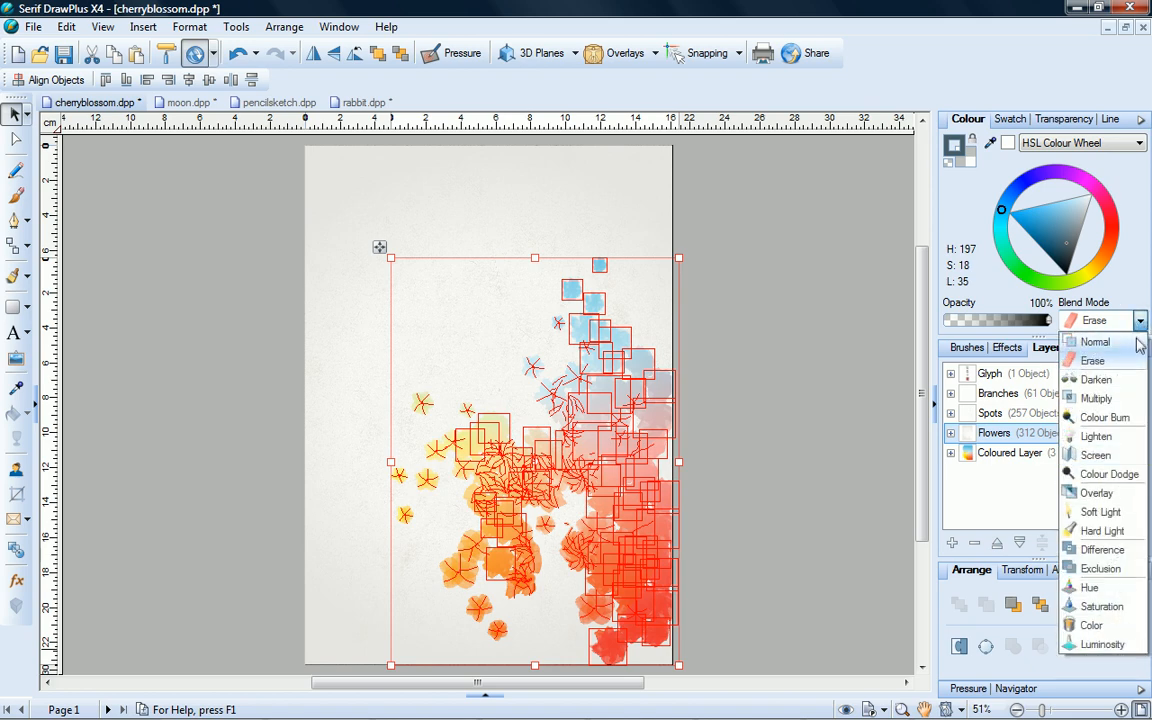
pyautogui.click(1096, 342)
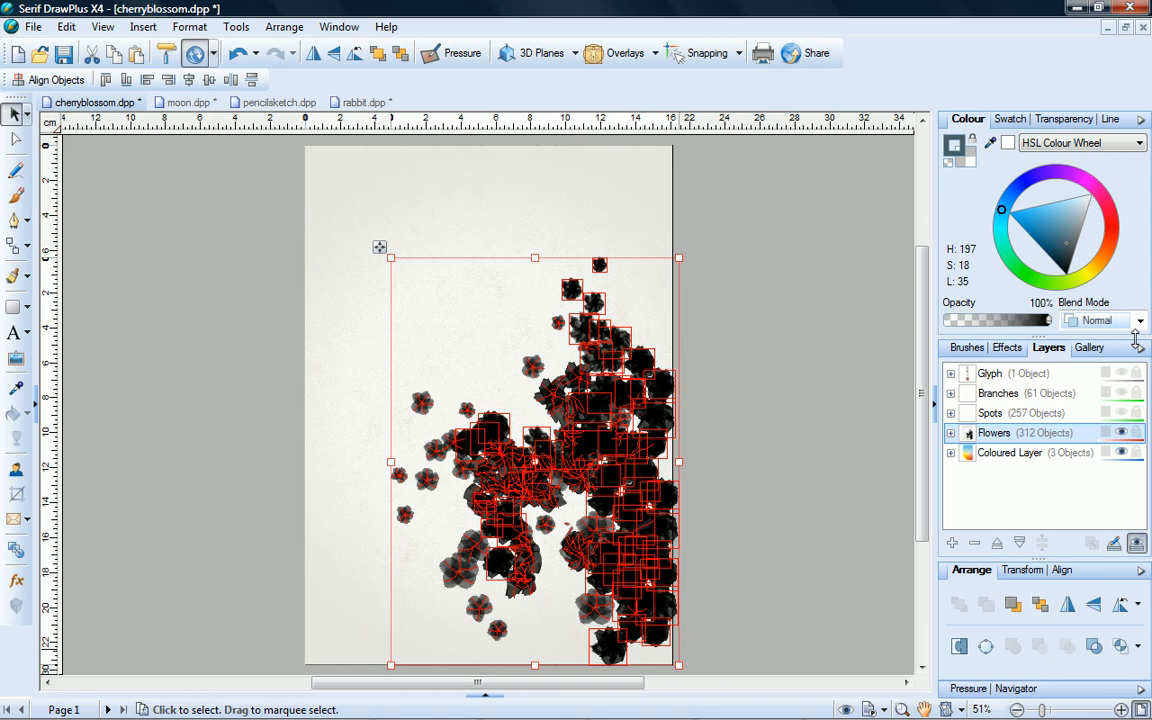
pyautogui.click(1136, 320)
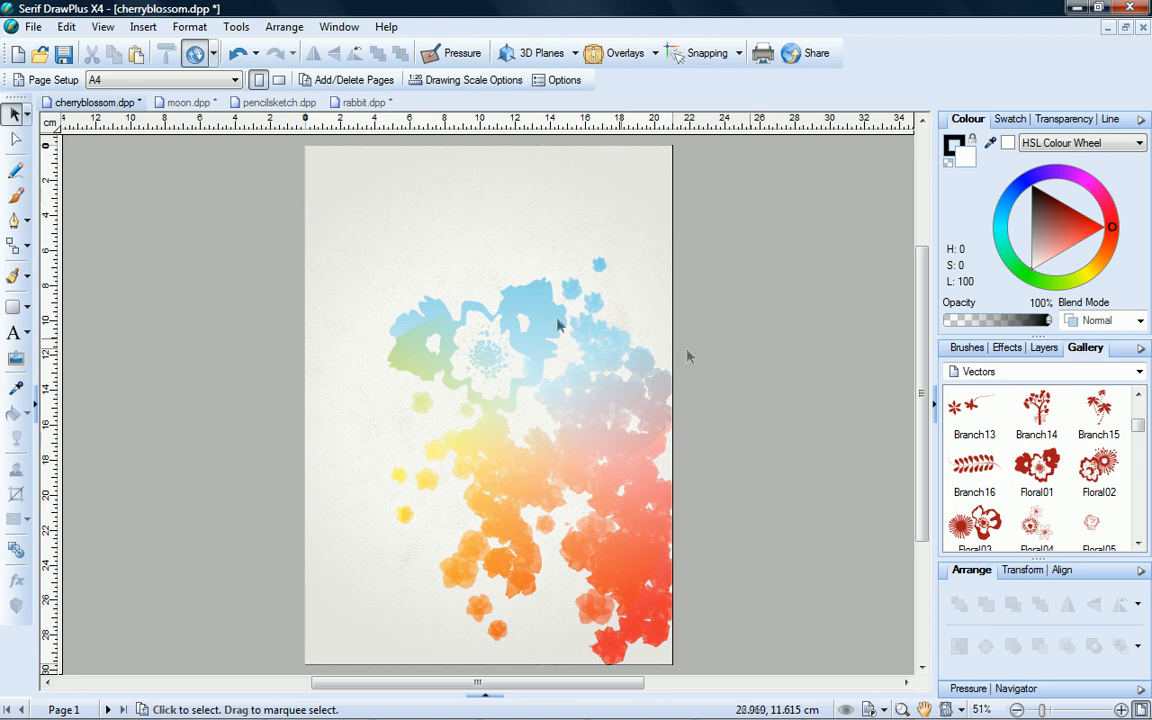
# Switch to pencilsketch.dpp and clear the selection to view the multiplied tint
pyautogui.click(288, 100)
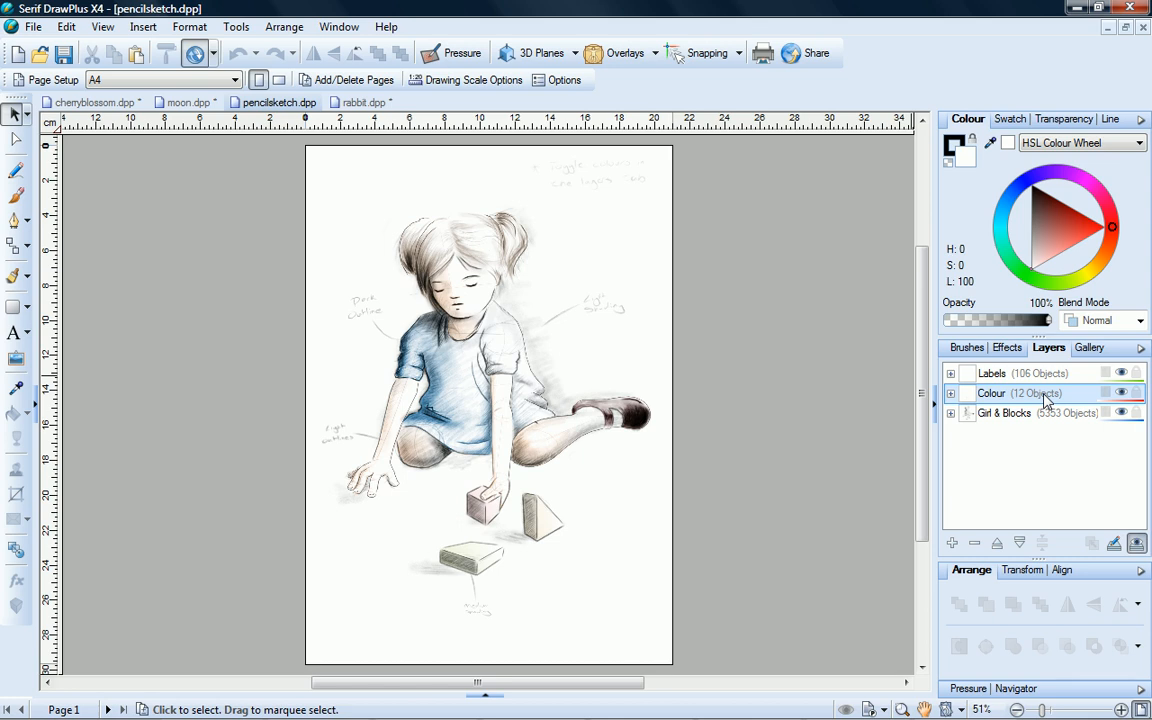
pyautogui.moveTo(496, 356)
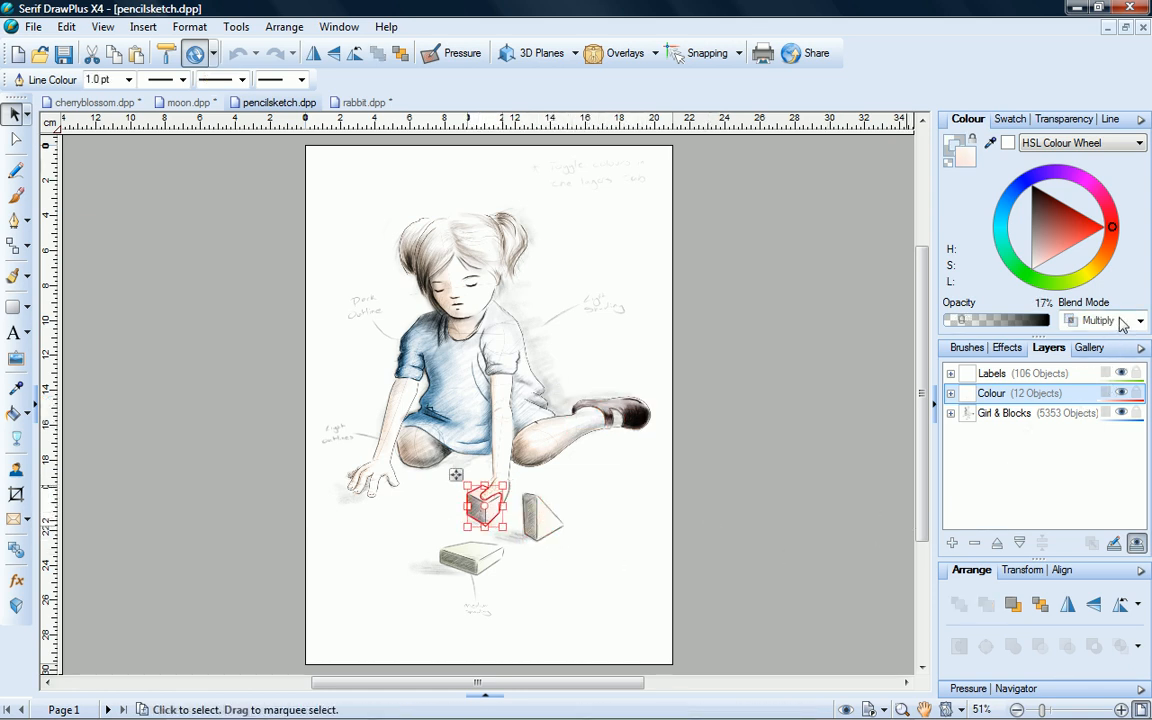
pyautogui.click(852, 376)
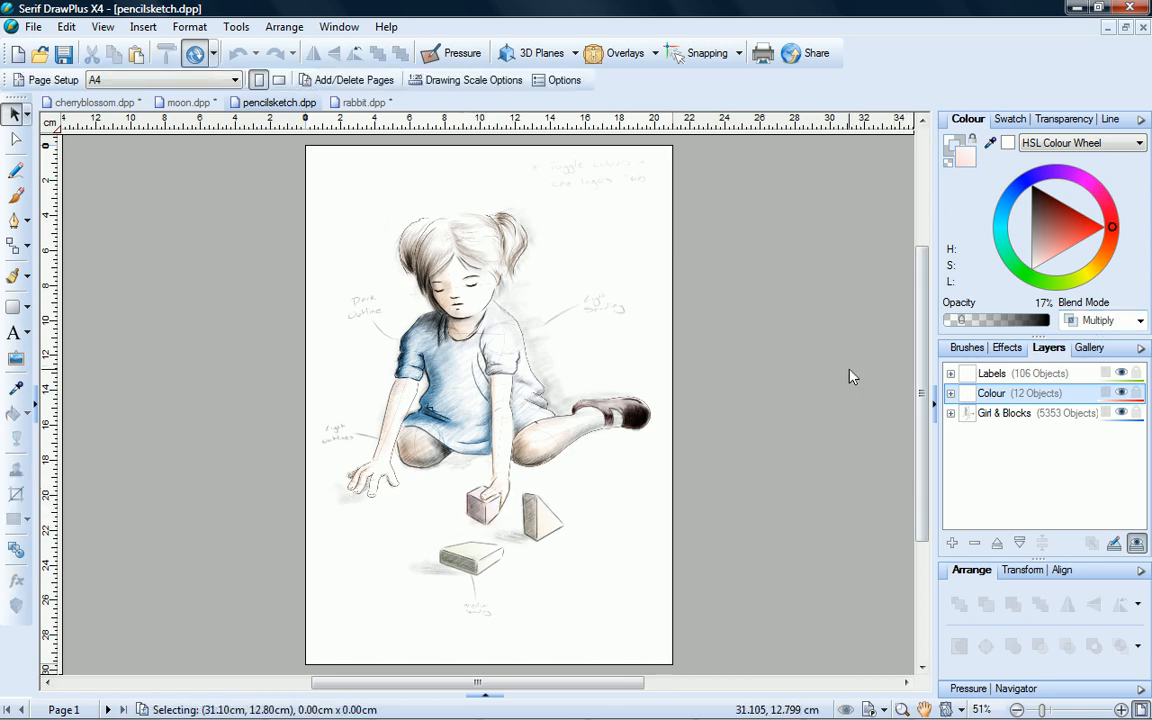